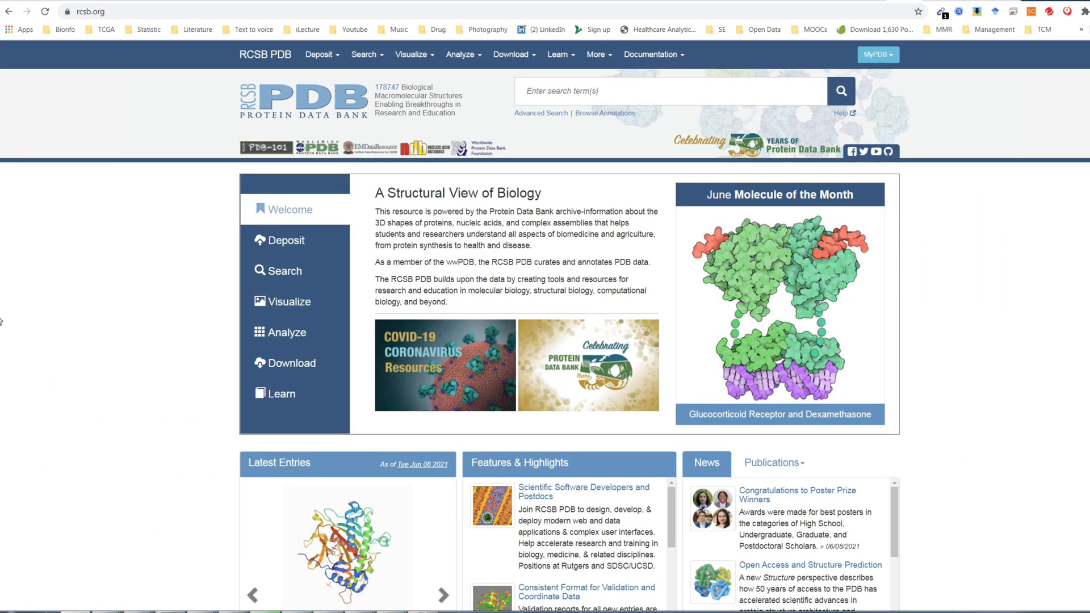
Step: Search RCSB PDB for structures whose title contains LYSOZYME, yielding 1622 results
click(83, 11)
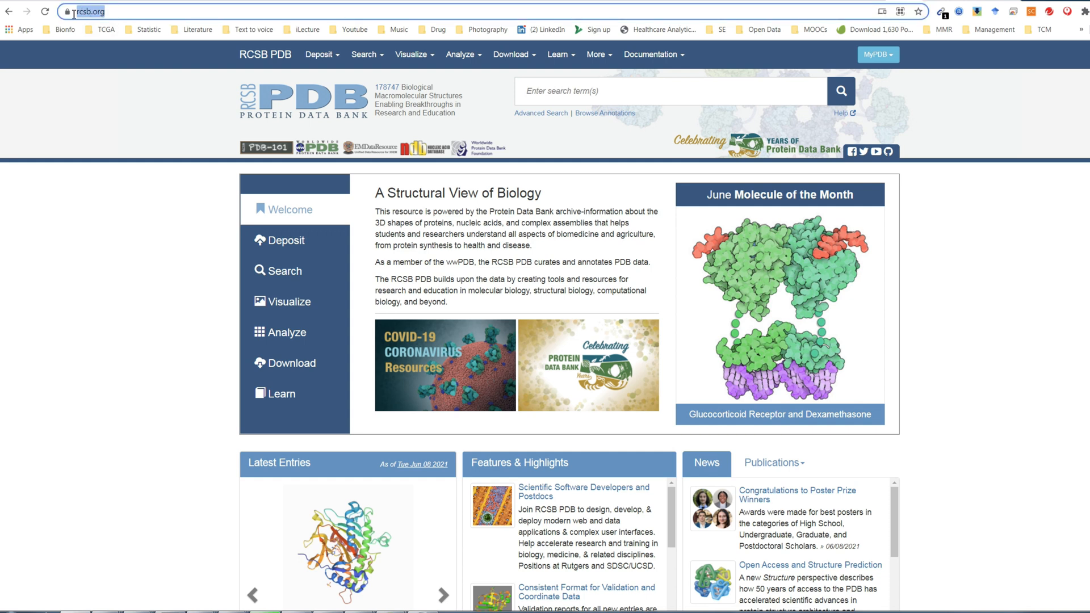
mouse_move(107, 137)
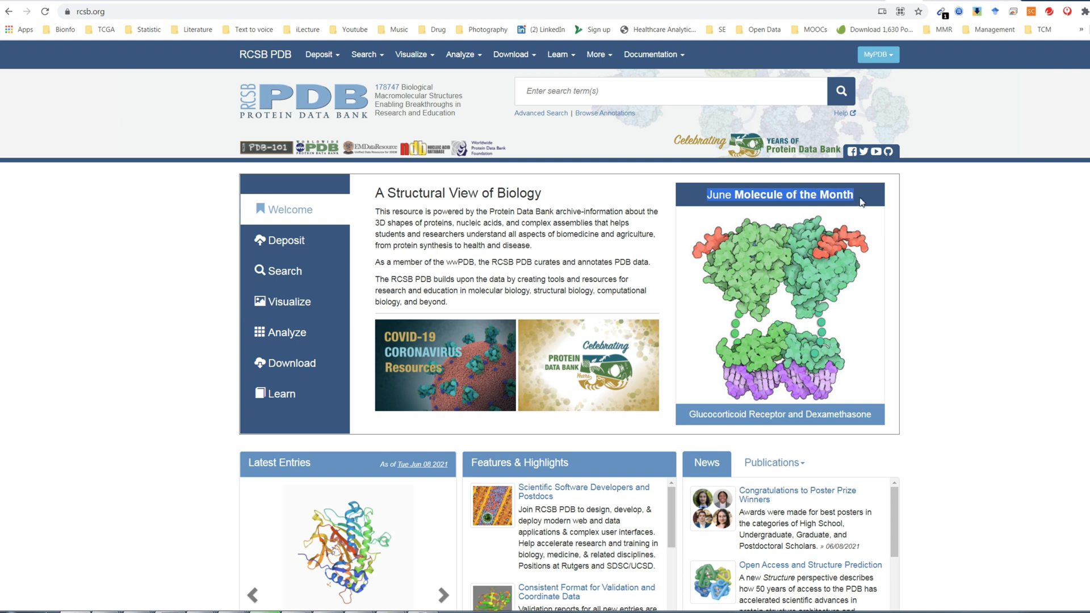
mouse_move(865, 205)
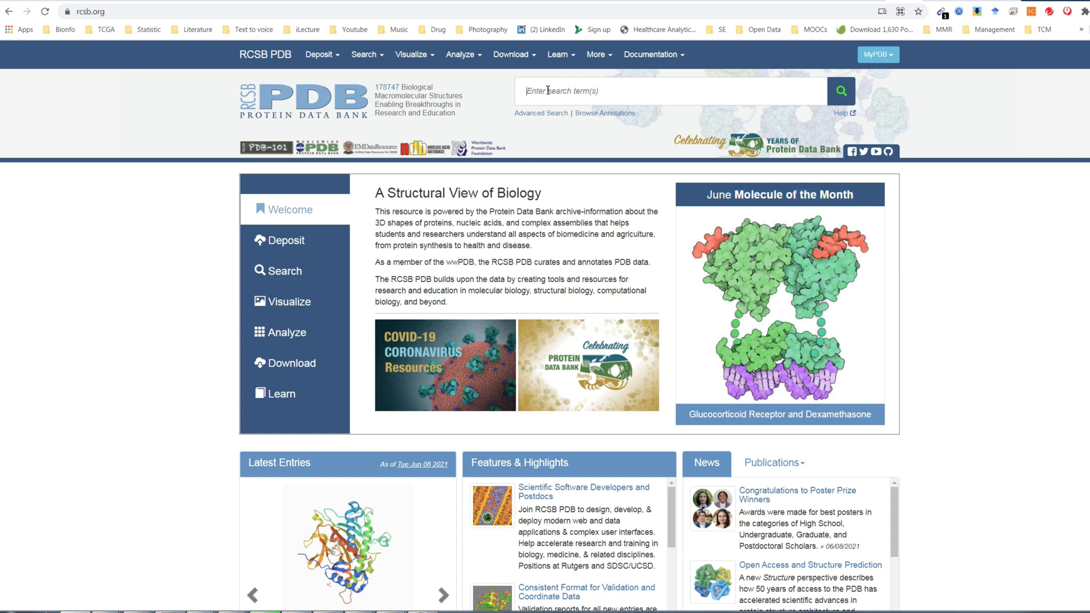
text(LYSOZYME)
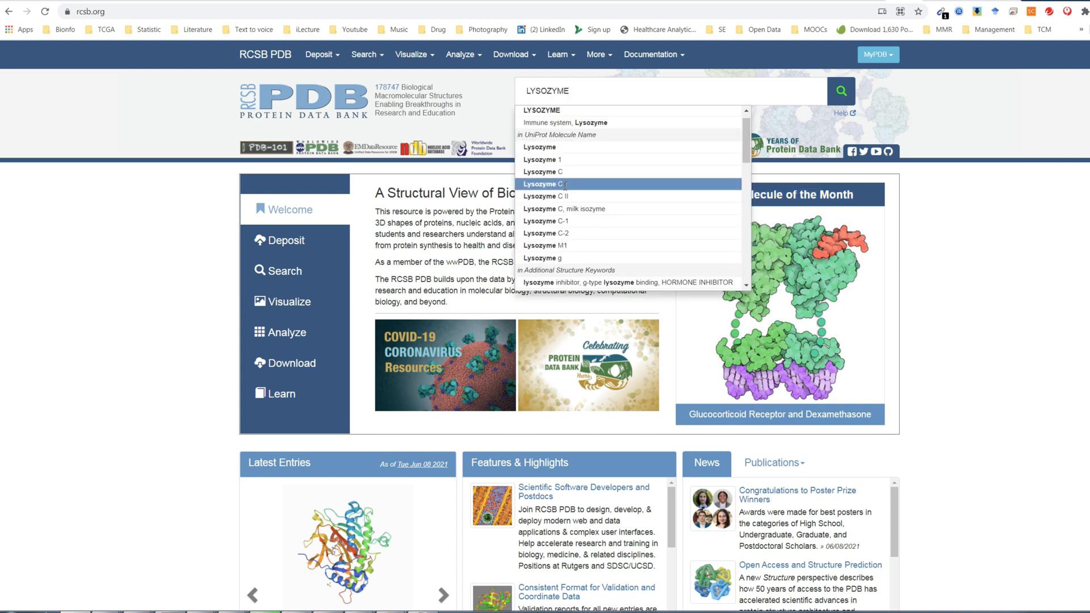
scroll(down, 3)
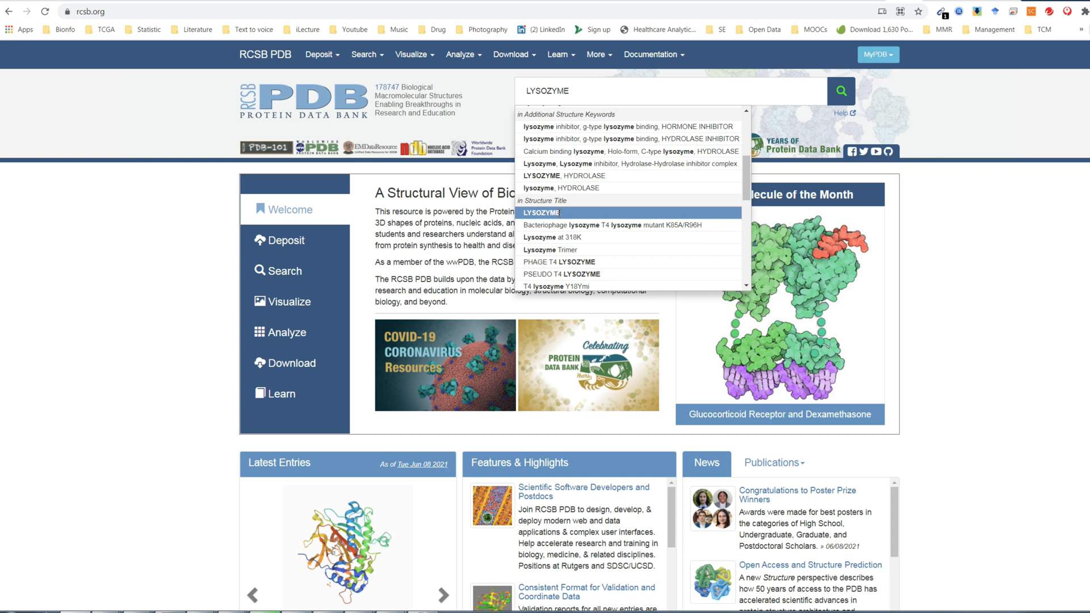
click(541, 213)
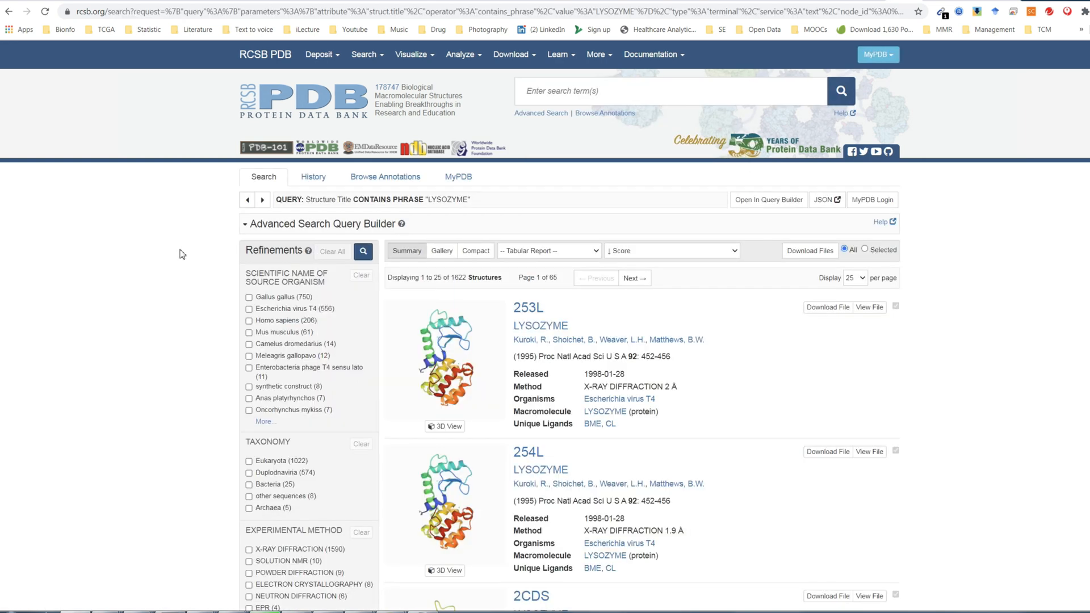
Step: Review the first page of LYSOZYME search results down to its end
scroll(down, 3)
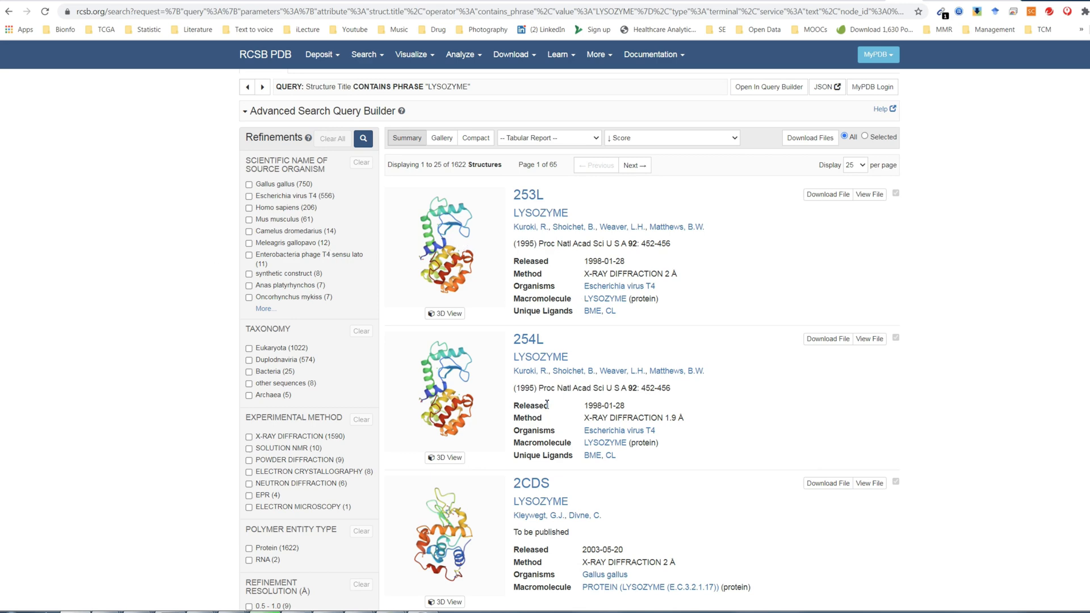
scroll(down, 3)
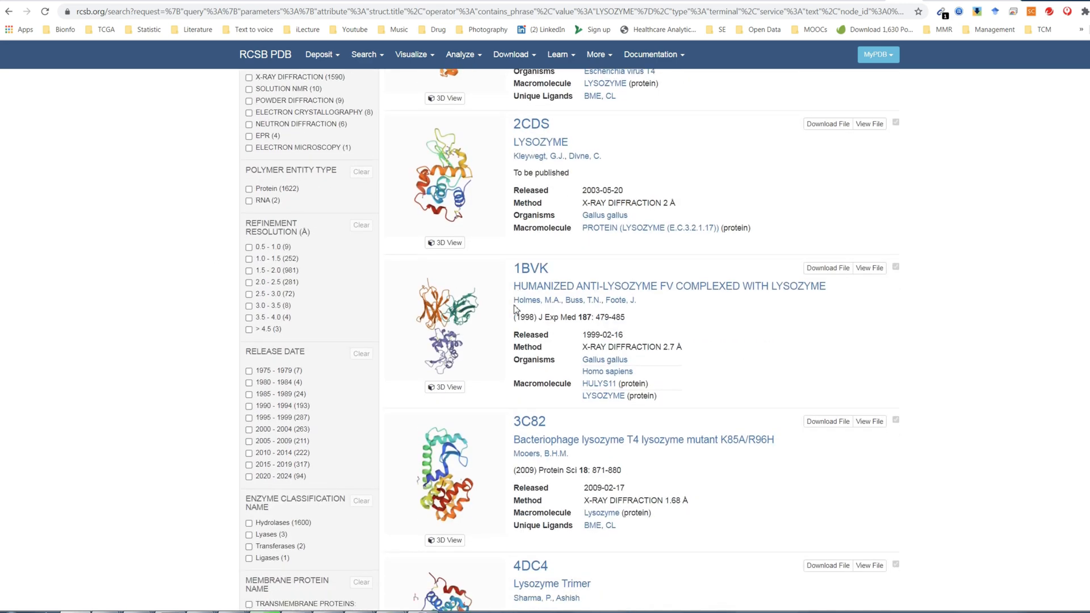
scroll(down, 3)
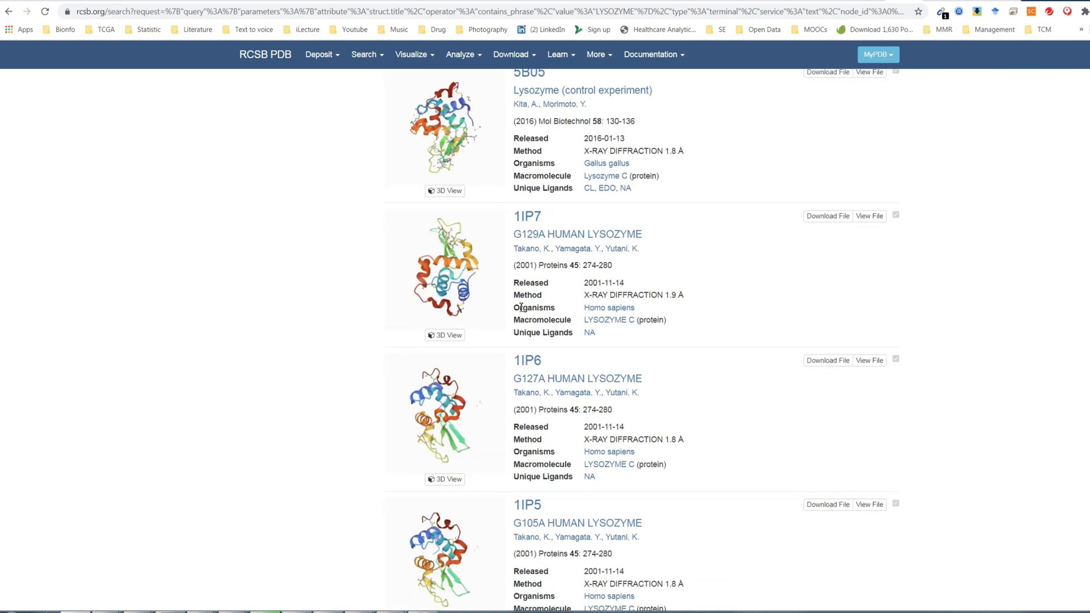
scroll(down, 3)
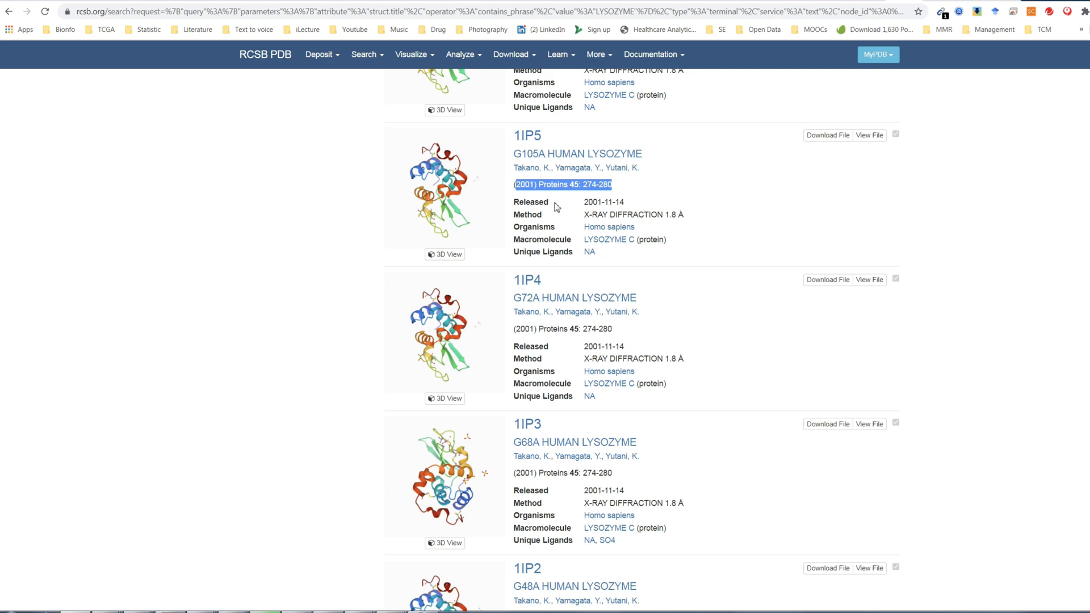
scroll(down, 3)
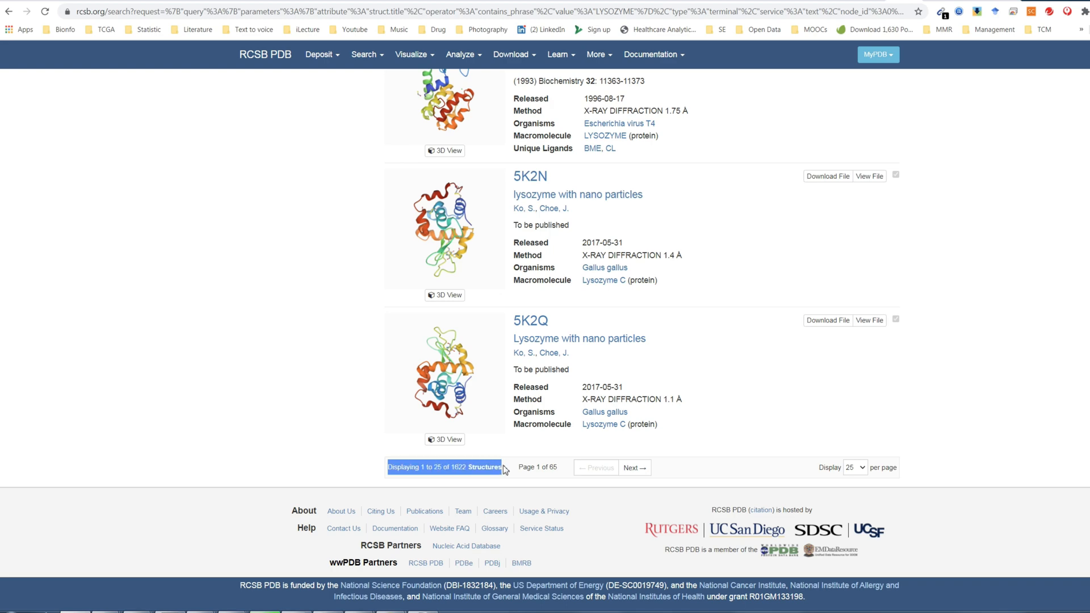
mouse_move(296, 276)
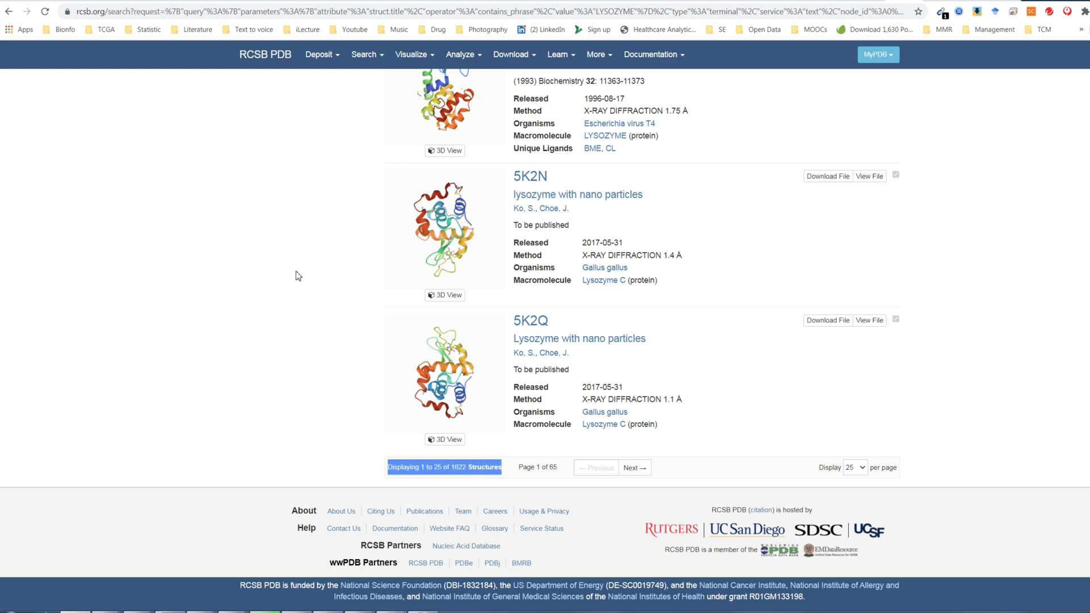
mouse_move(417, 289)
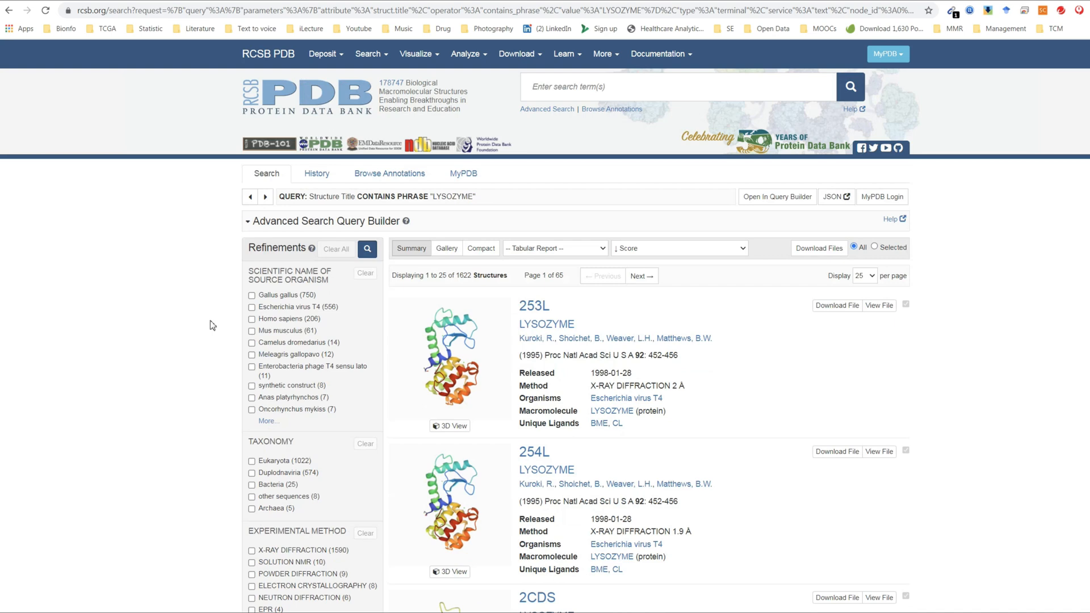
Step: Narrow the results to Homo sapiens and go to the 1REX native human lysozyme entry
click(252, 322)
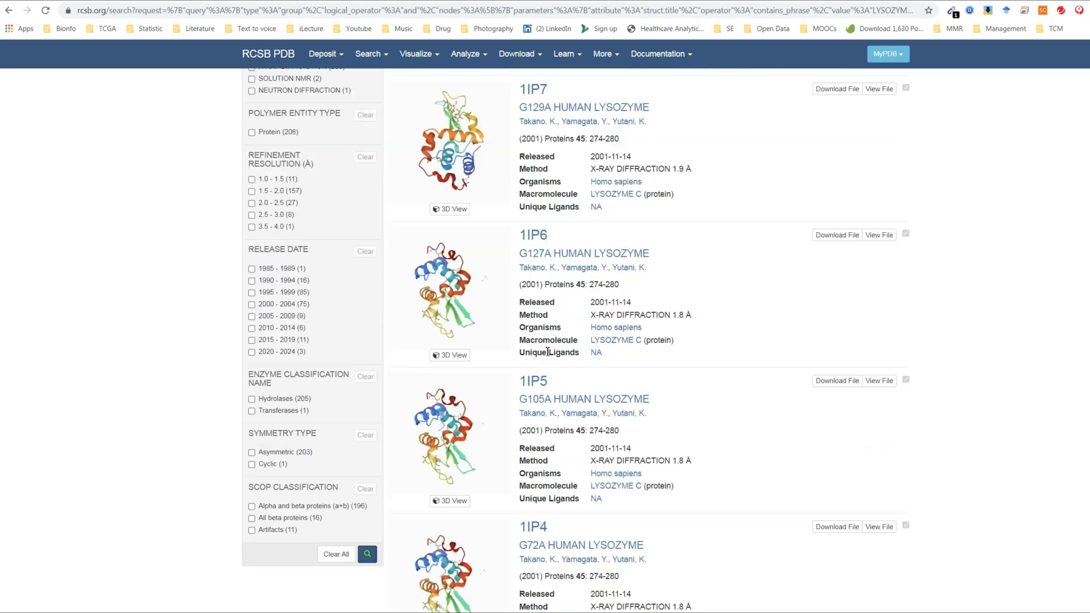
scroll(down, 3)
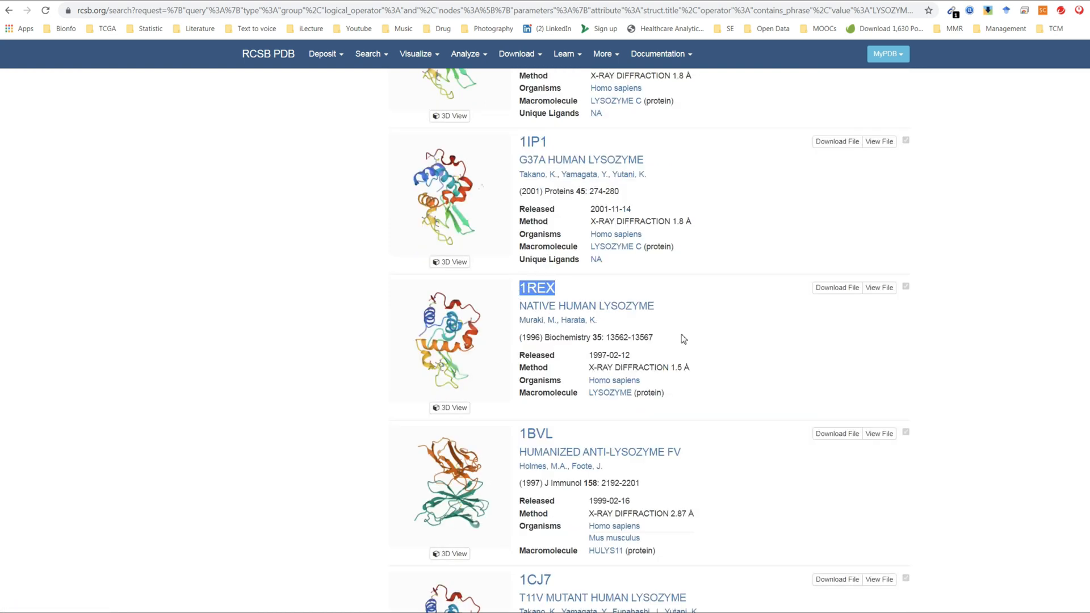
mouse_move(592, 369)
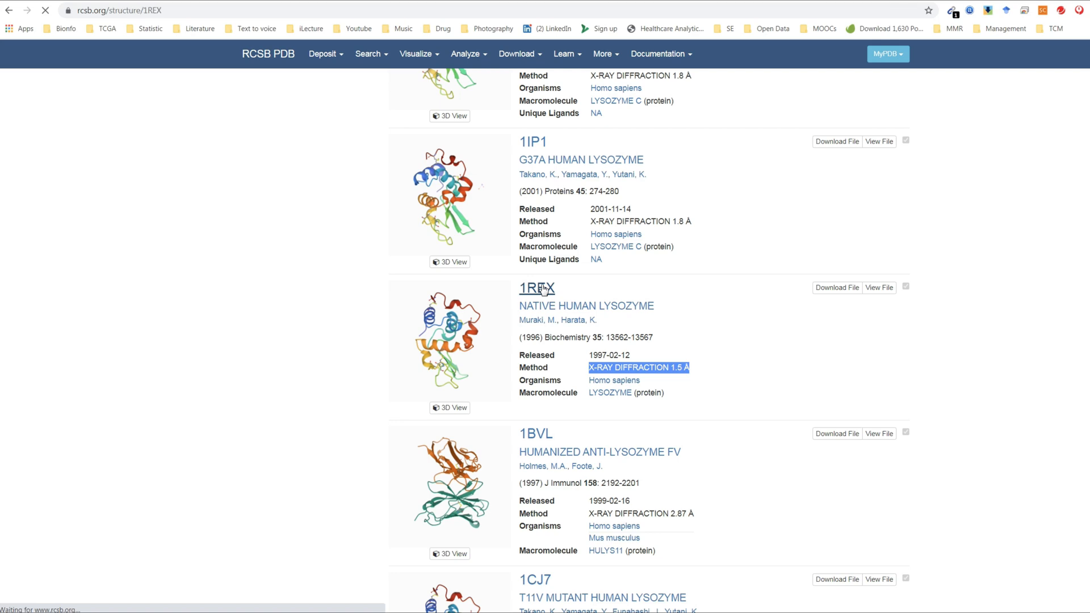
click(533, 287)
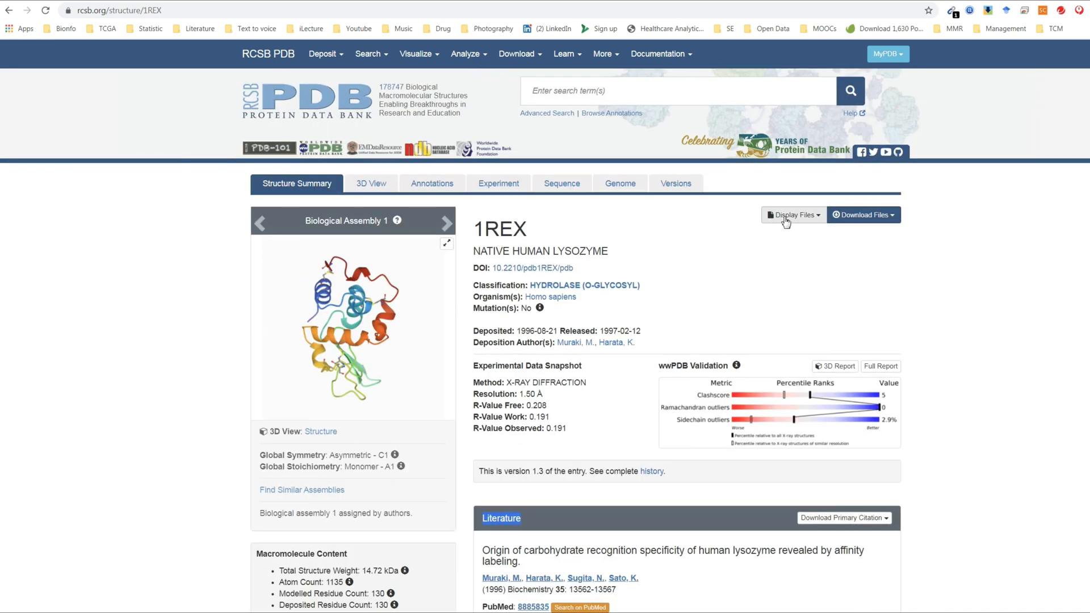
Step: Move from the 1REX summary toward its sequence view via the Display Files menu
click(791, 214)
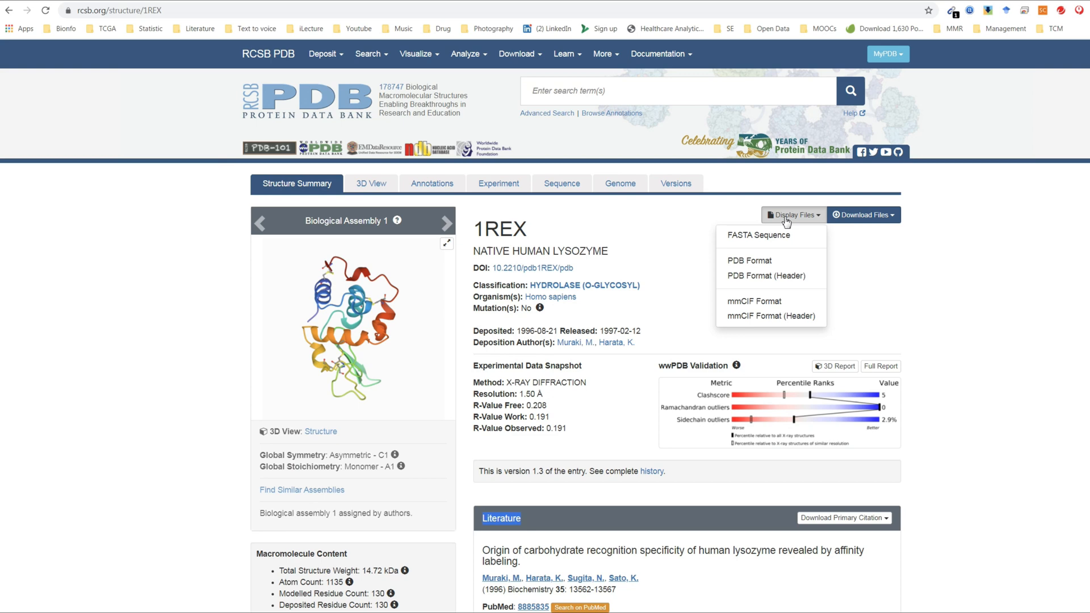
click(562, 183)
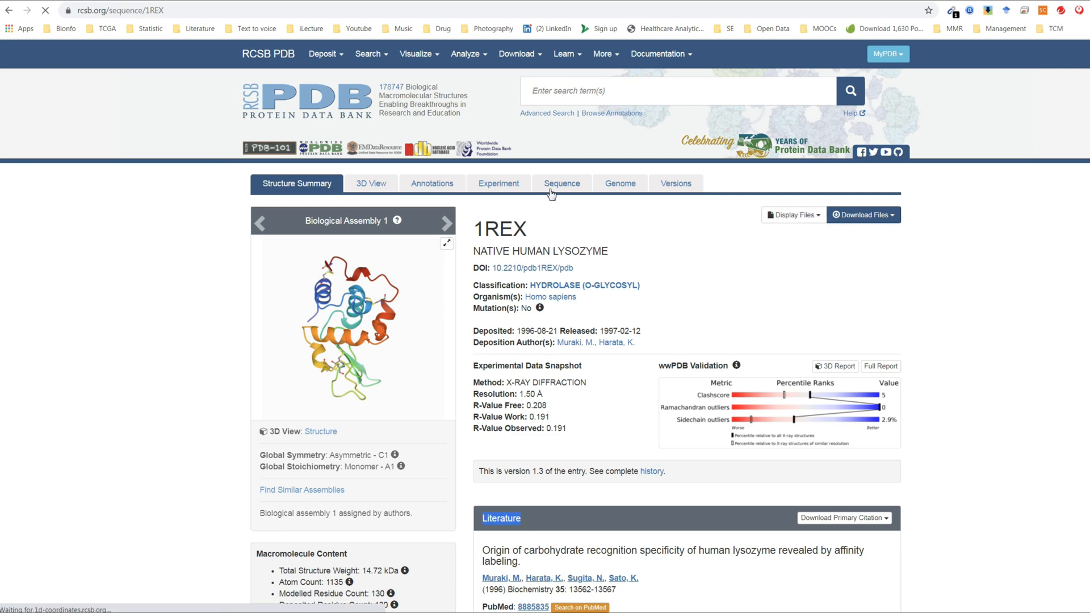
Step: View the 1REX chain A FASTA sequence and return to its sequence feature tracks
click(562, 183)
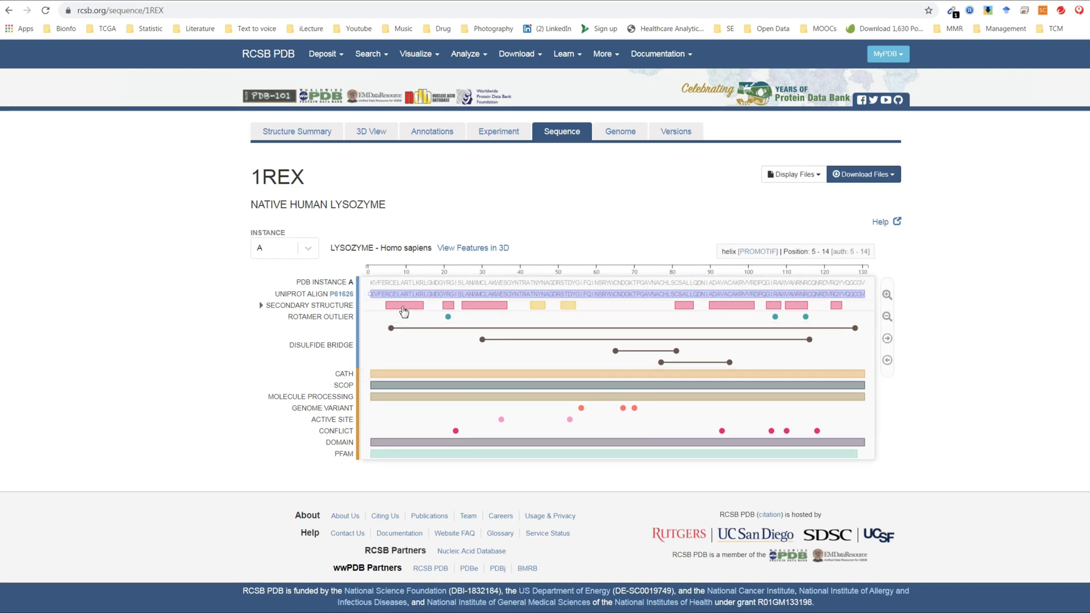
mouse_move(537, 310)
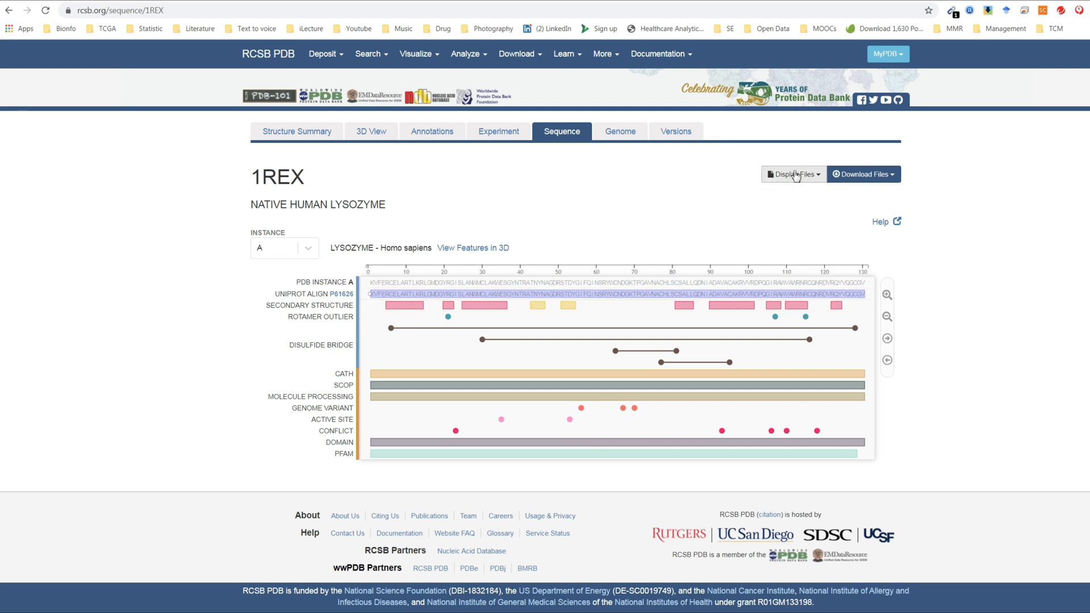
click(792, 175)
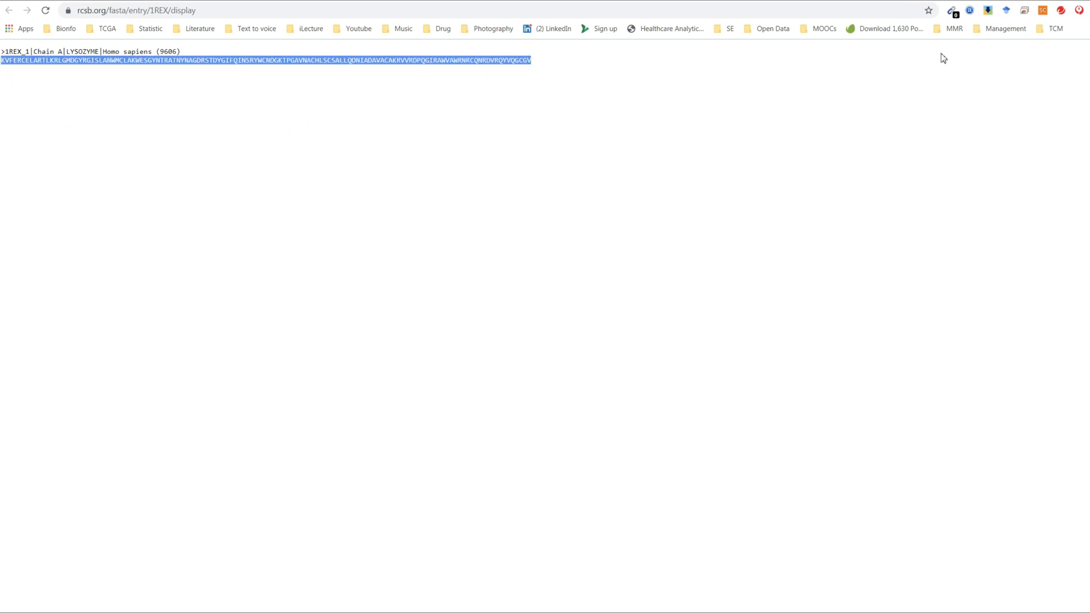
mouse_move(921, 26)
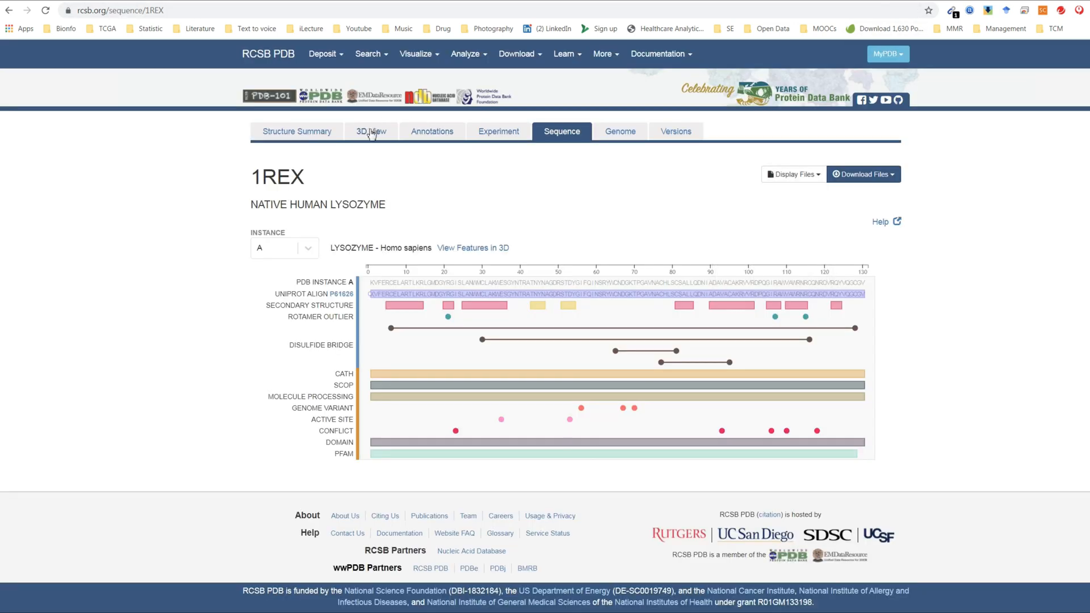
Step: Show 1REX in the interactive 3D viewer with the polymer component's options
click(370, 132)
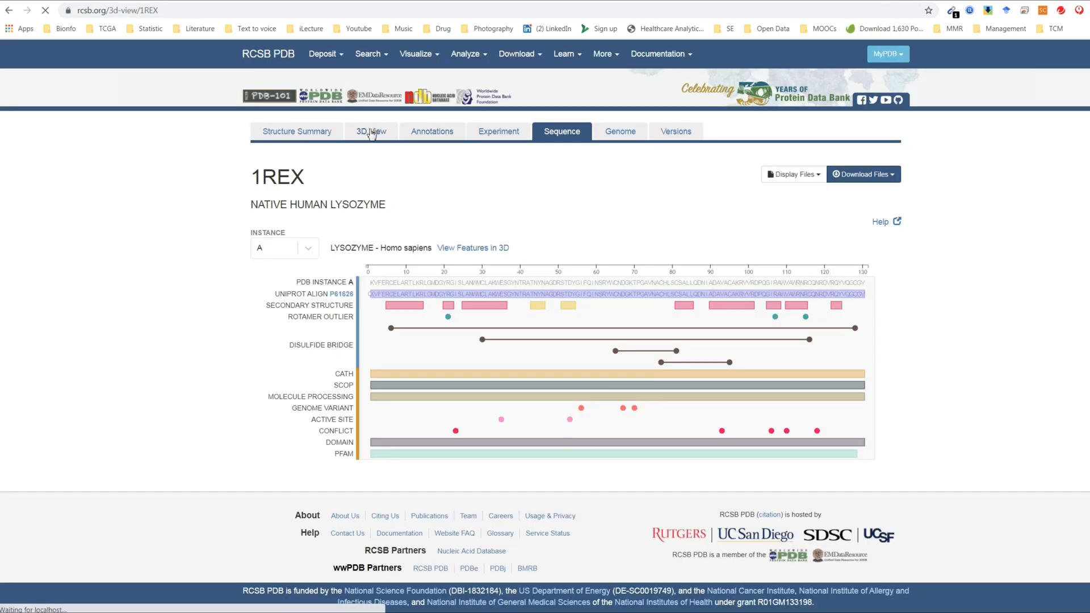
click(370, 131)
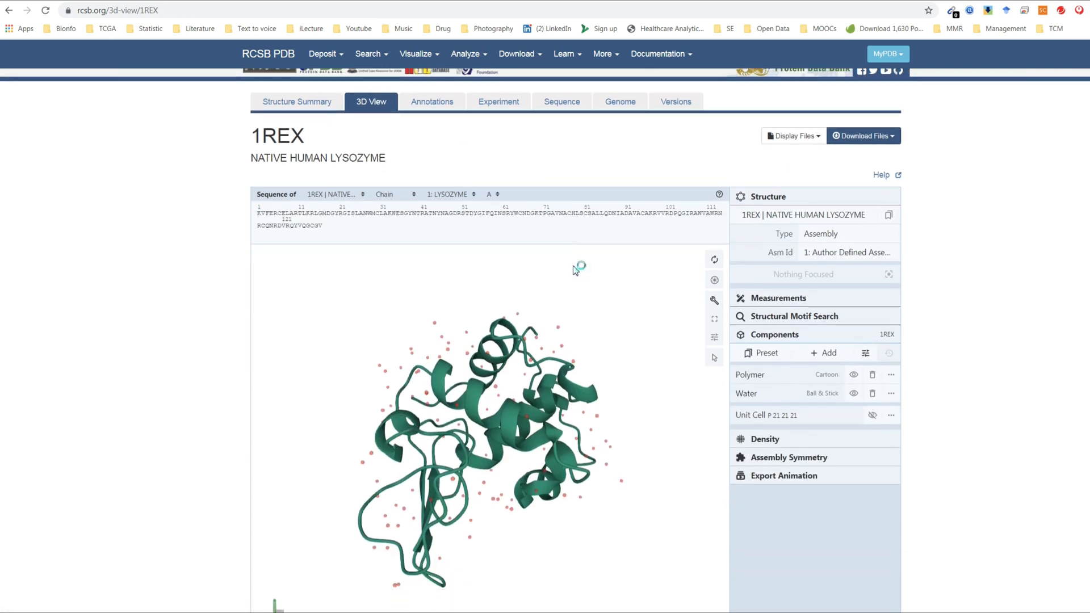
click(892, 342)
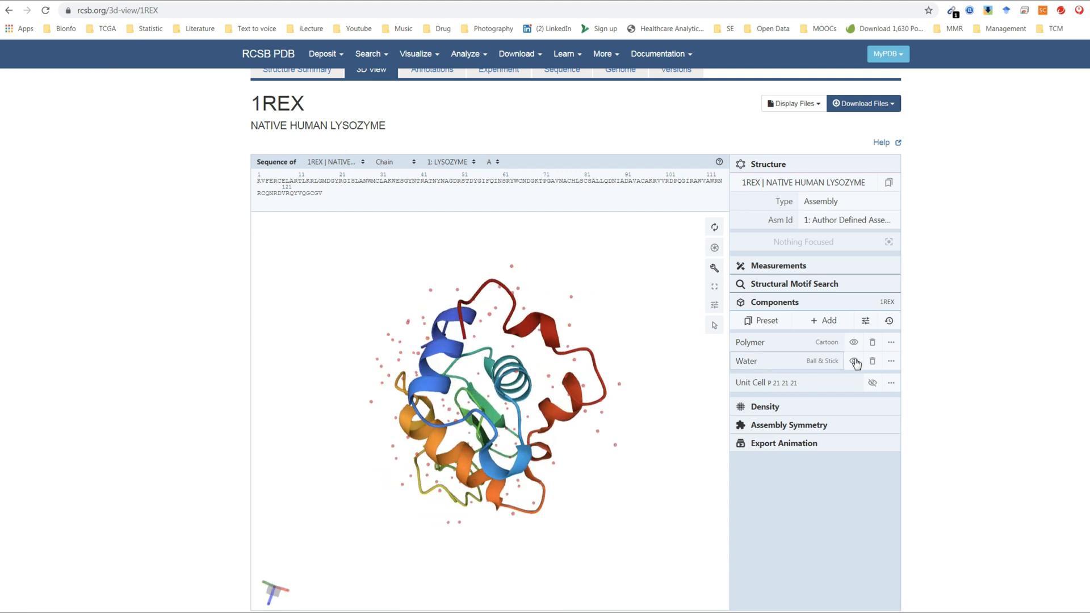
click(890, 342)
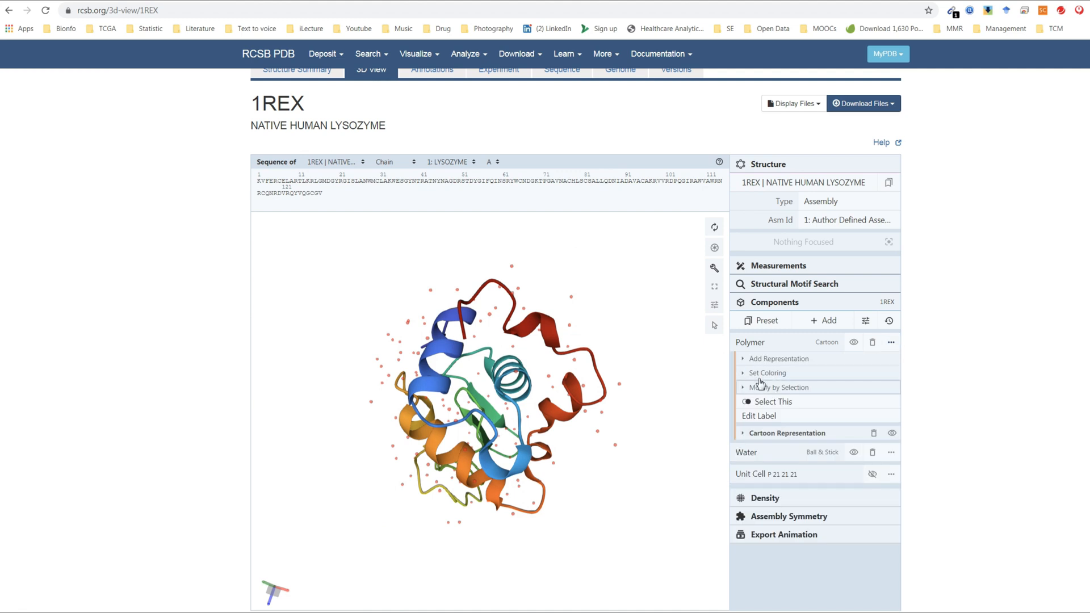
Step: Colour the lysozyme cartoon by secondary structure (helices magenta, strands gold)
click(767, 372)
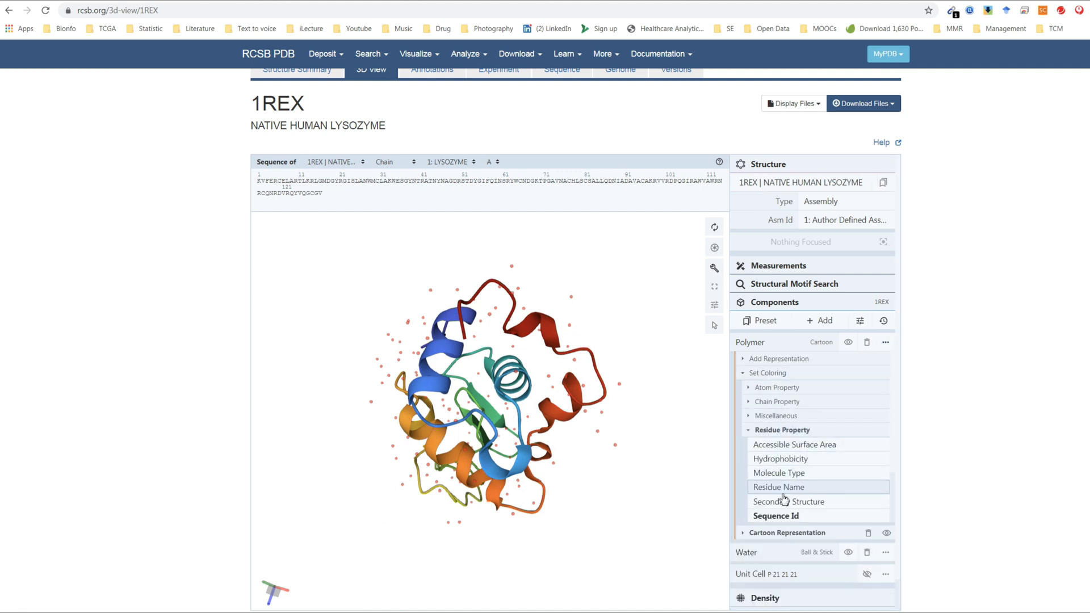
click(788, 500)
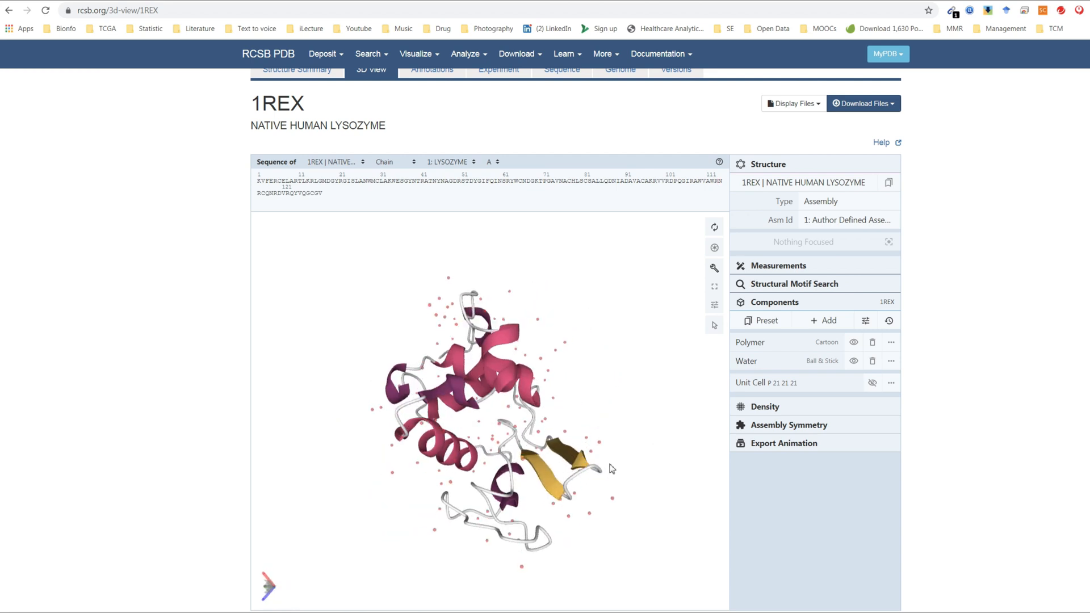
click(791, 103)
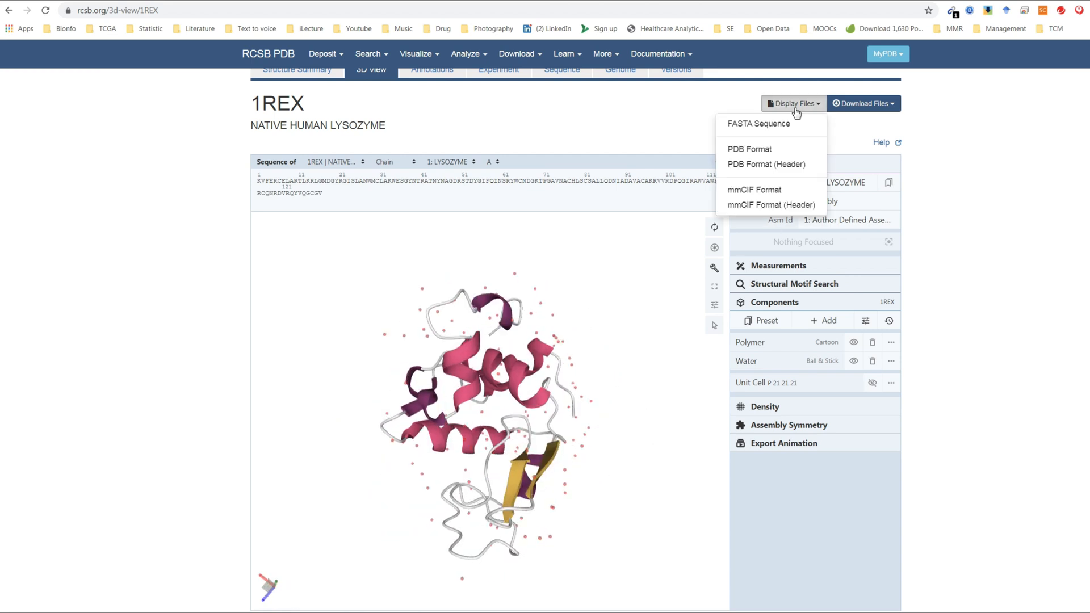
Step: Display the 1REX PDB-format file as text and read its header, REMARK, SEQRES and HELIX records
click(749, 148)
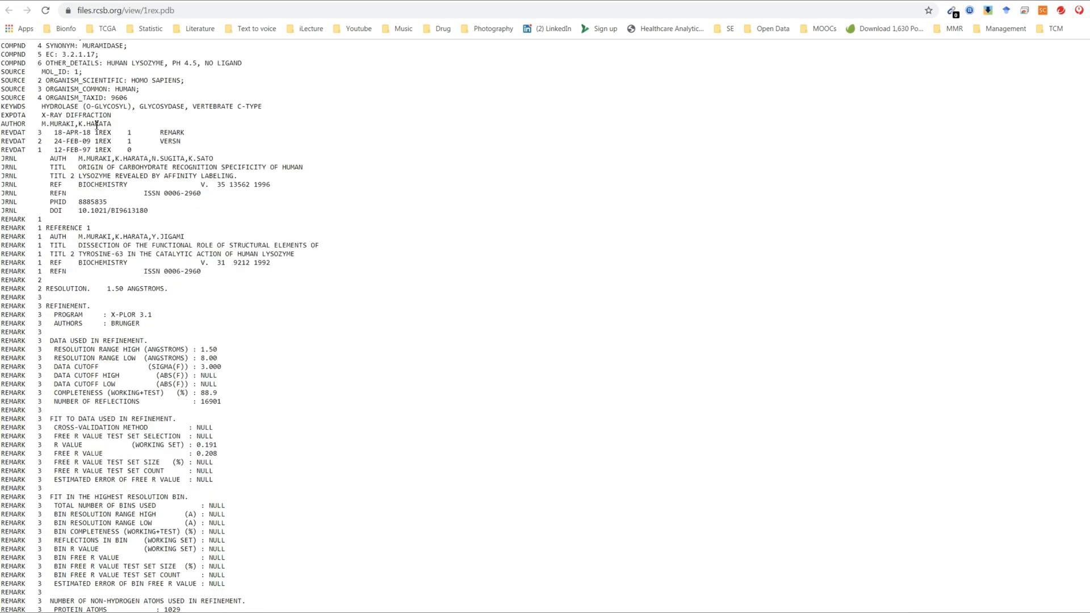
scroll(down, 3)
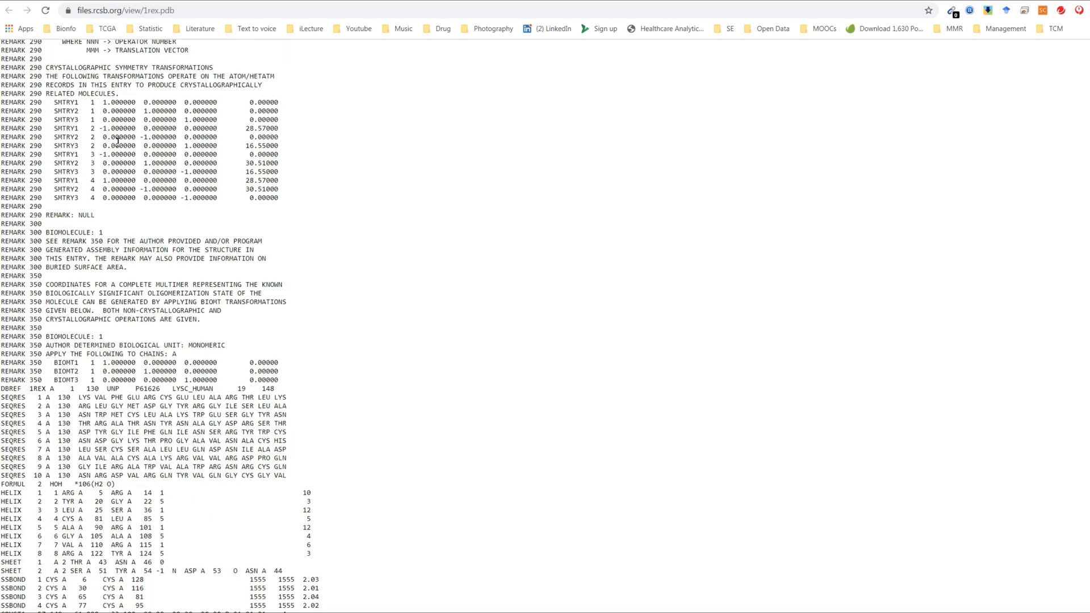
scroll(down, 3)
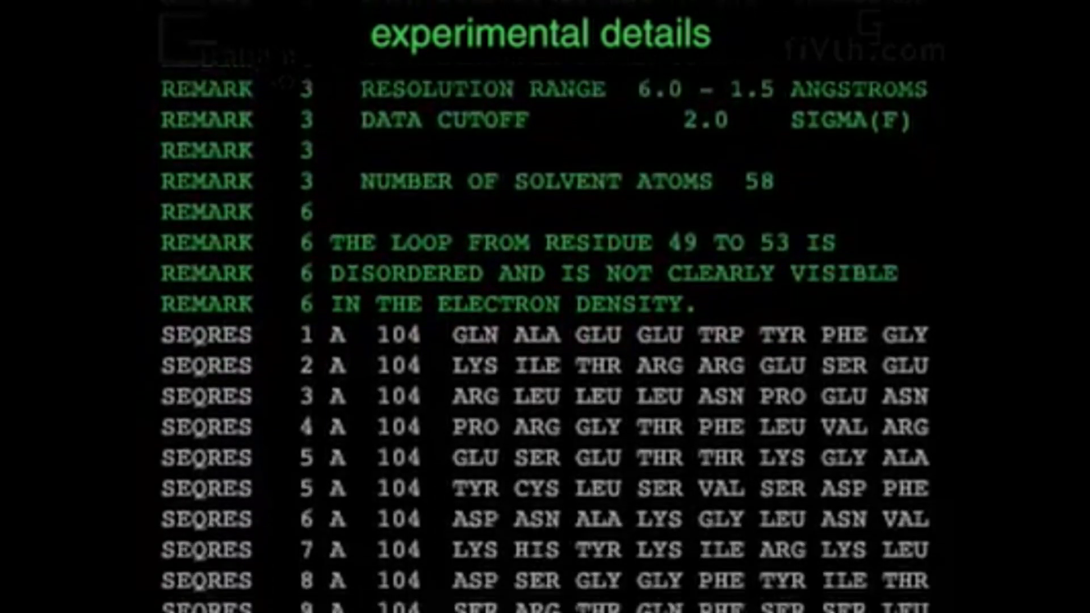
Step: Follow the explainer's PDB listing from REMARK and SEQRES lines to ATOM coordinate records
scroll(down, 3)
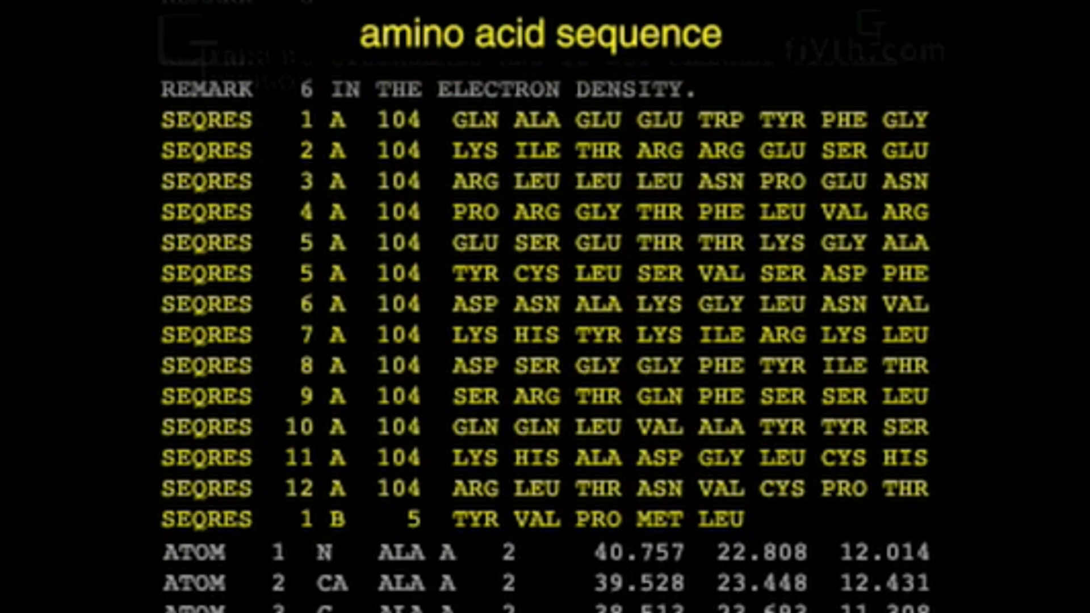
scroll(down, 3)
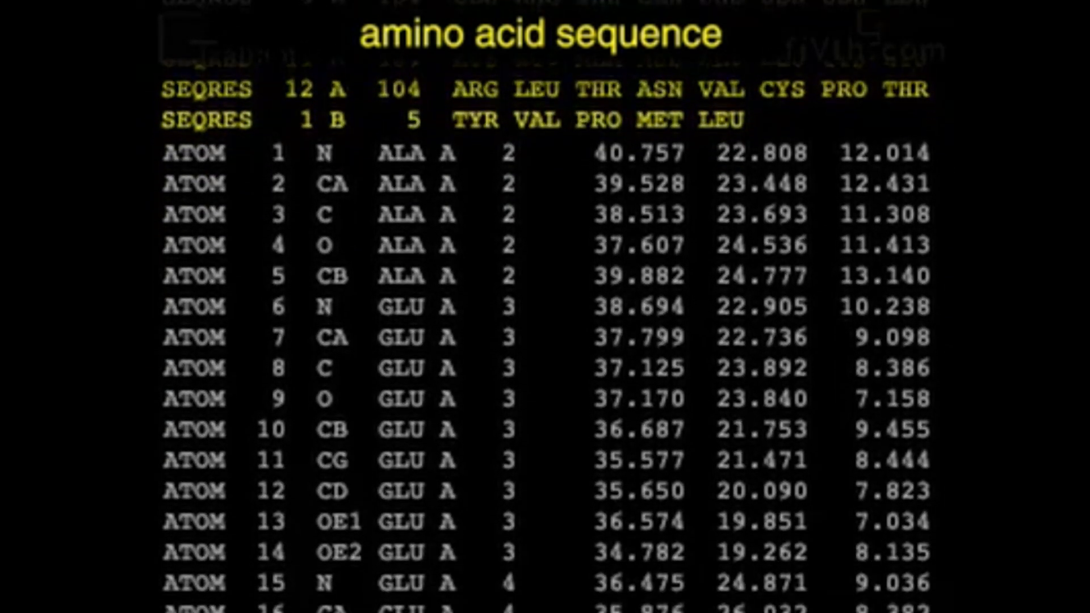
scroll(down, 3)
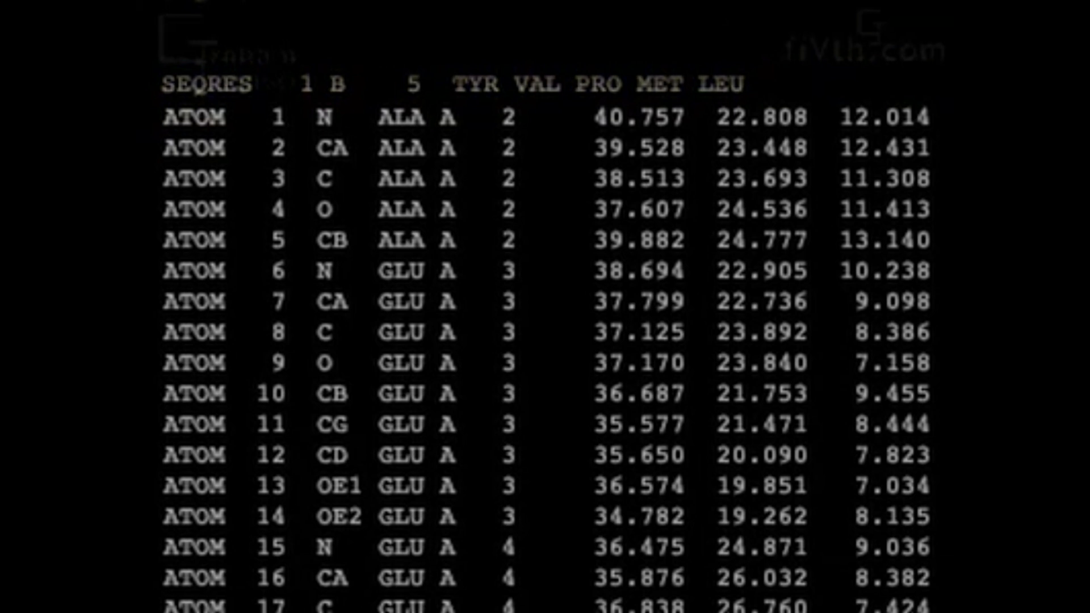